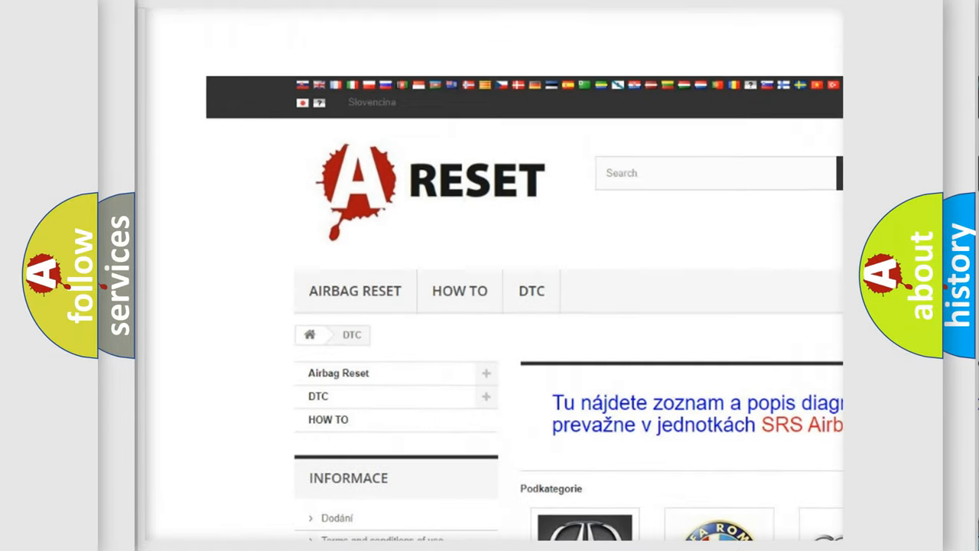
Open the TOYOTA DTC brand page from the DTC category and browse its code subcategories.
scroll(down, 3)
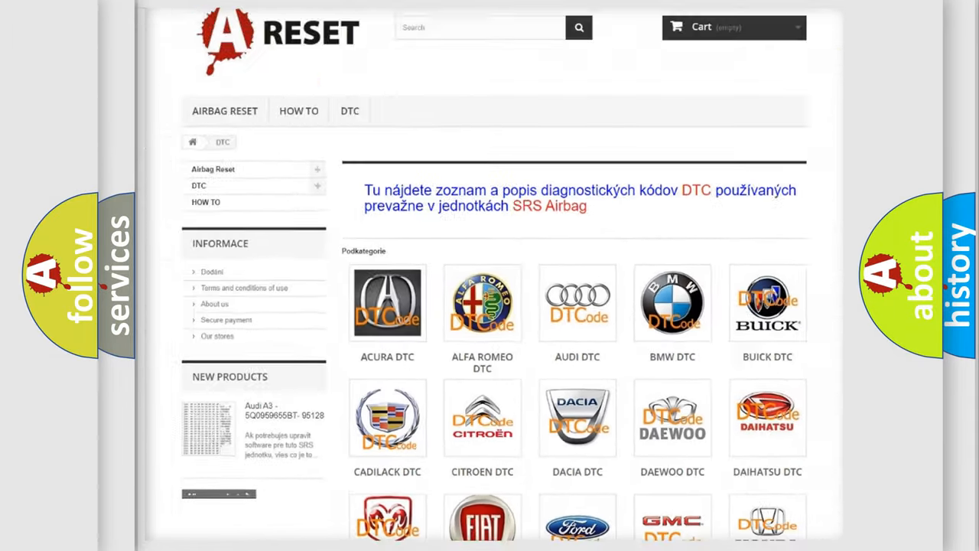
scroll(down, 3)
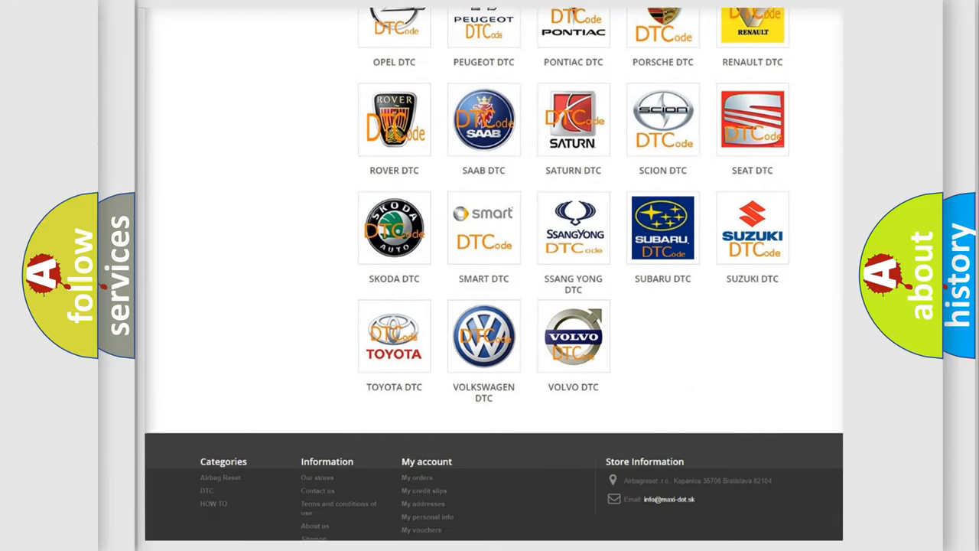
scroll(down, 3)
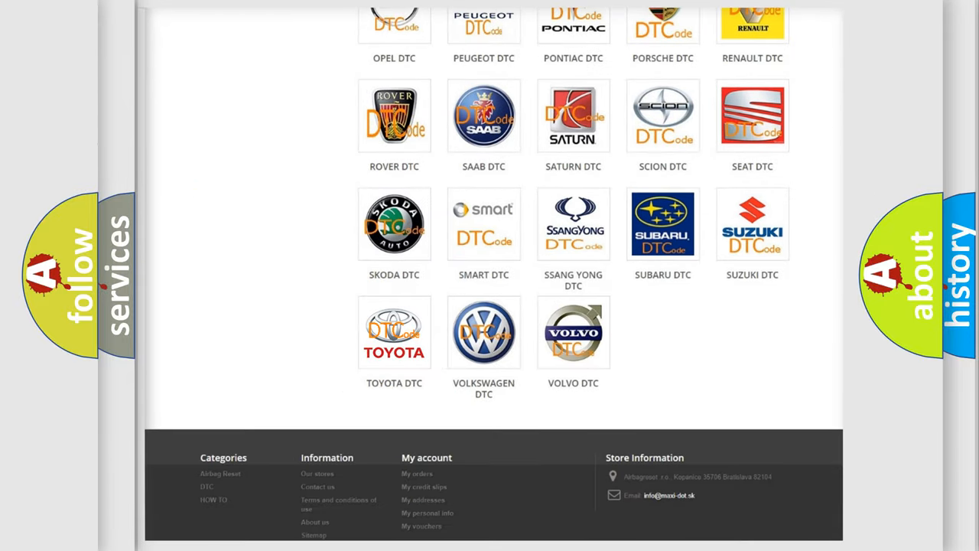
click(394, 332)
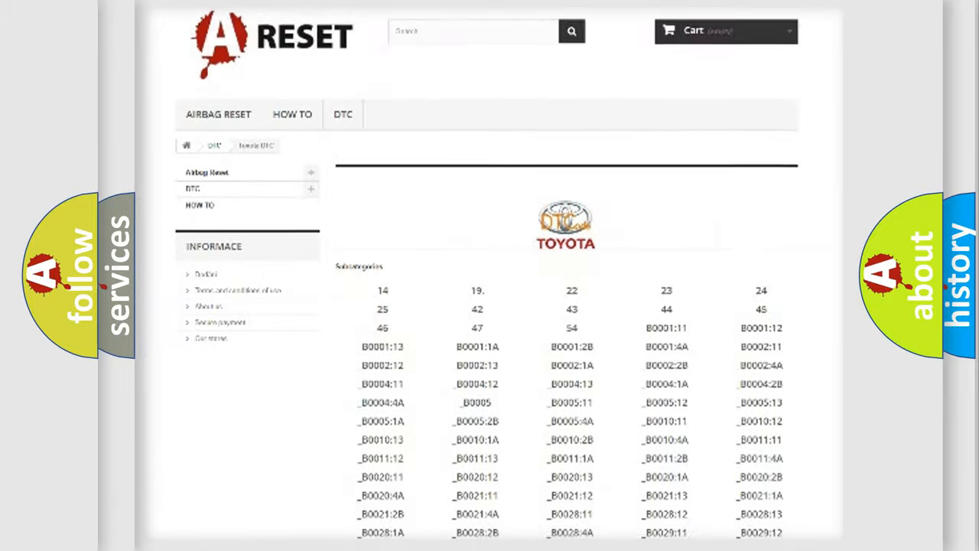
scroll(down, 3)
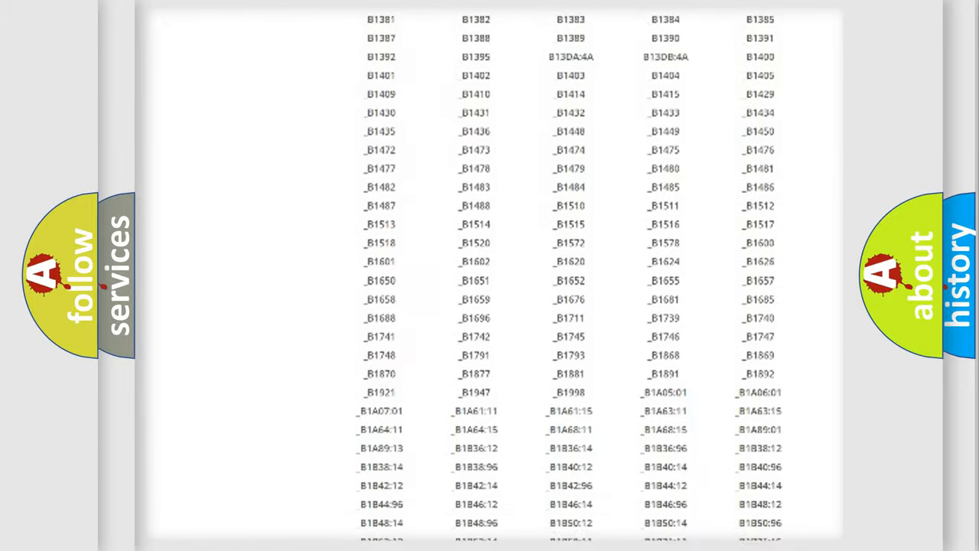